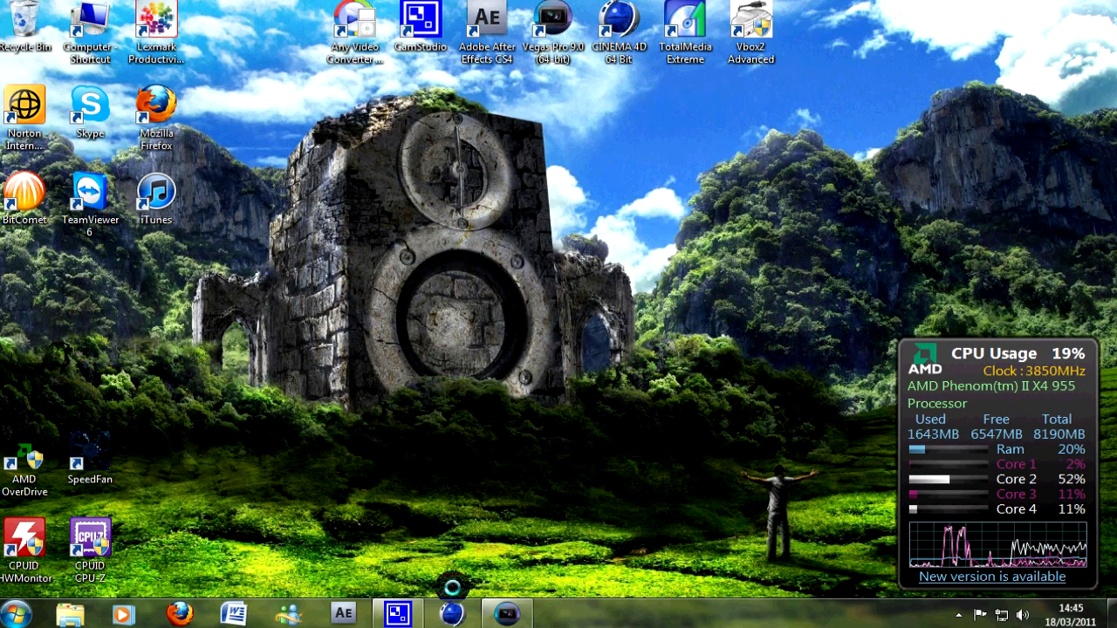
# Restore the Vegas Pro project with the Plug-In Chooser showing Filter Packages and the FX chain
pyautogui.click(396, 613)
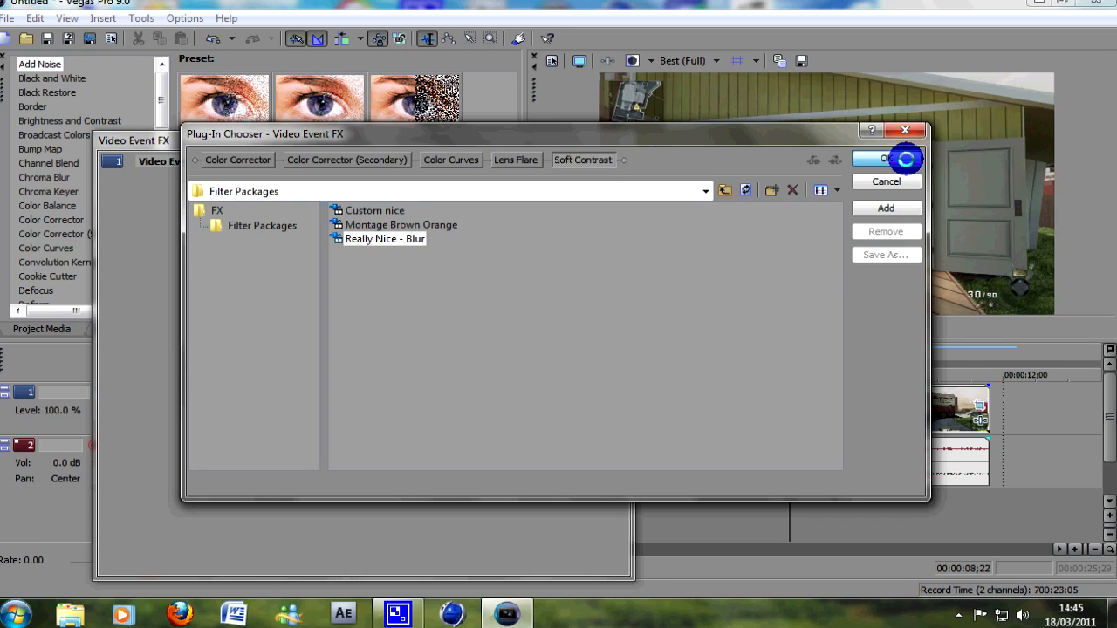
# Apply the chosen effect chain to the clip and show its Color Corrector (Secondary) settings
pyautogui.click(886, 159)
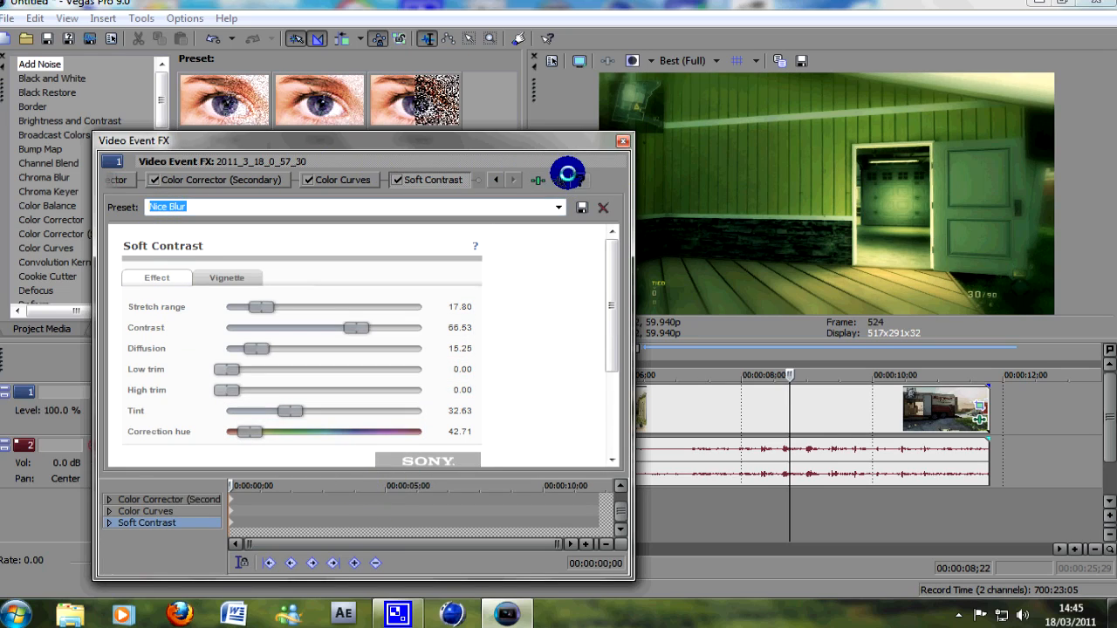
pyautogui.click(140, 180)
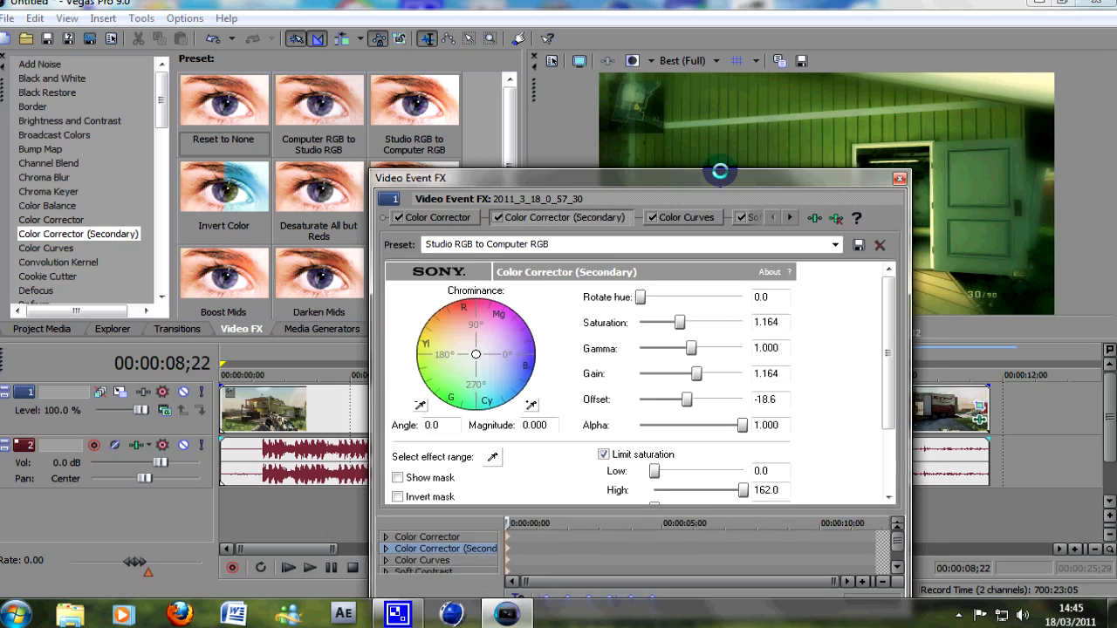
# Save the Blue Midtones Color Corrector values as a custom preset named Custom2
pyautogui.click(431, 209)
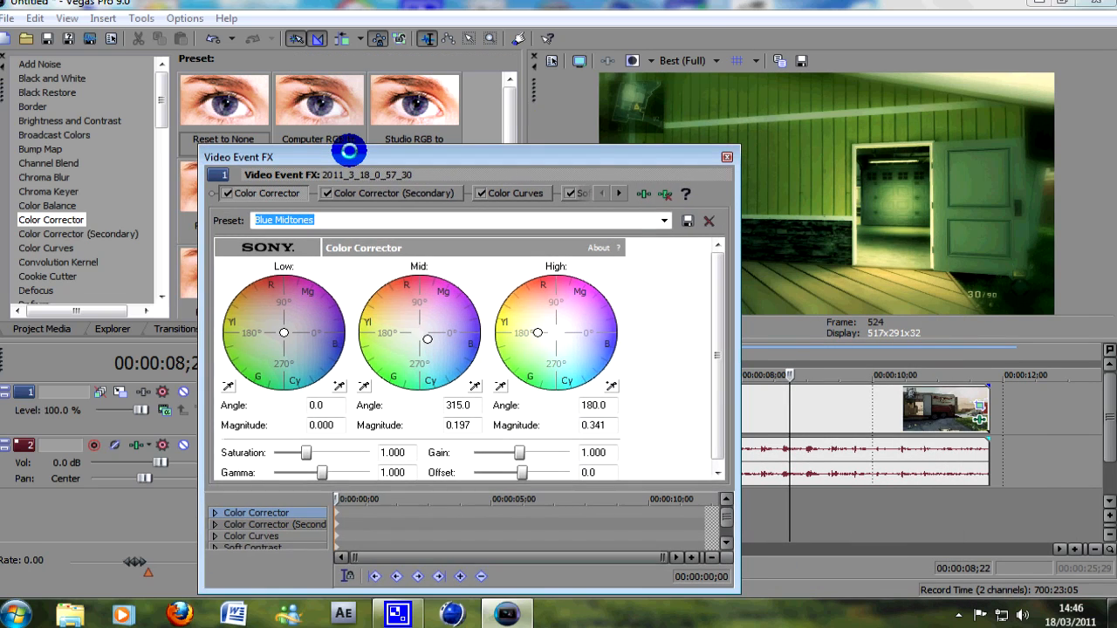
pyautogui.scroll(-3)
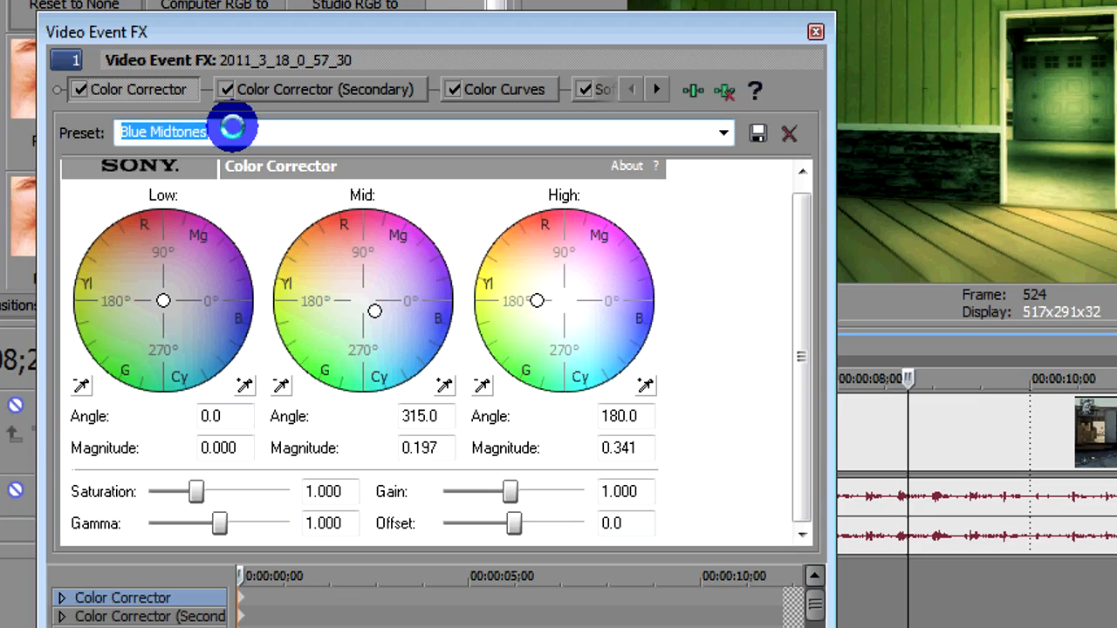
pyautogui.write('Custom')
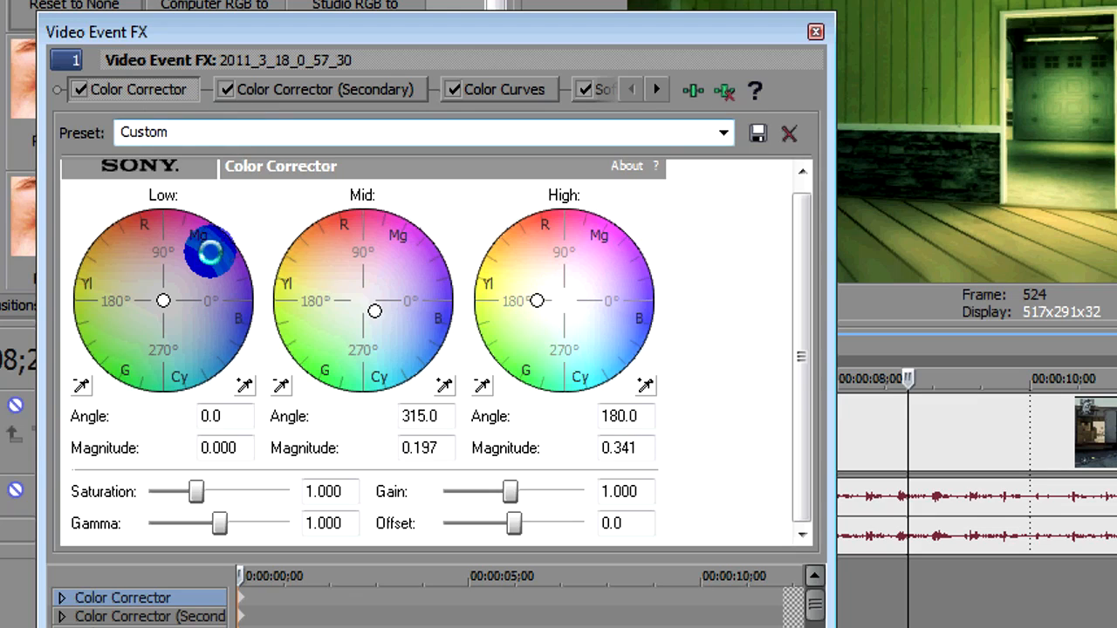
pyautogui.click(758, 133)
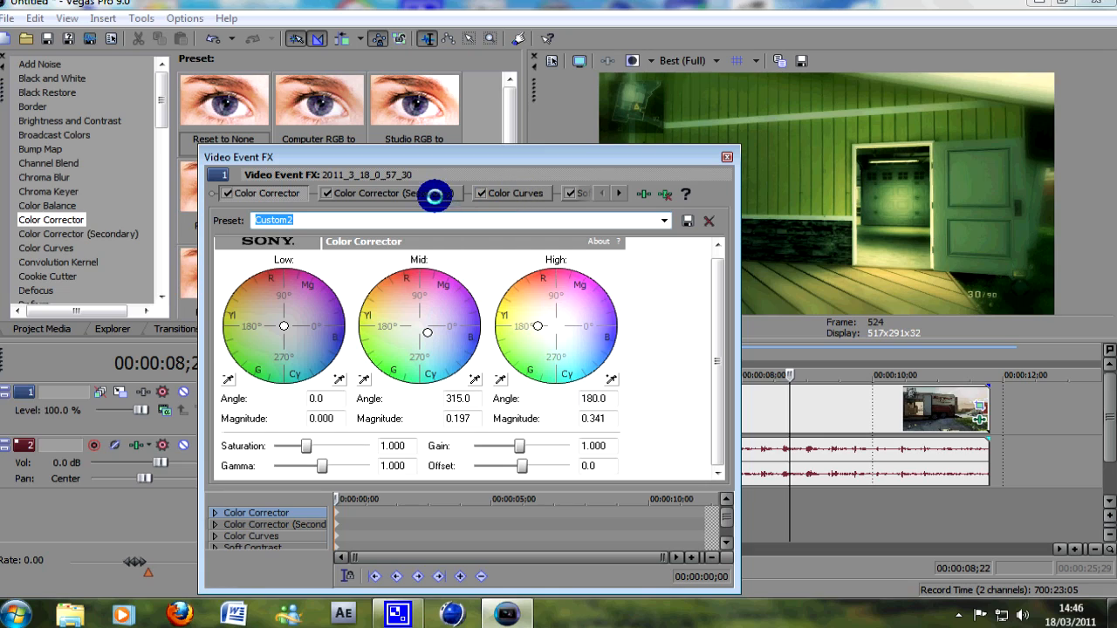
# In Color Curves, switch to the Red channel and reshape its curve
pyautogui.click(512, 193)
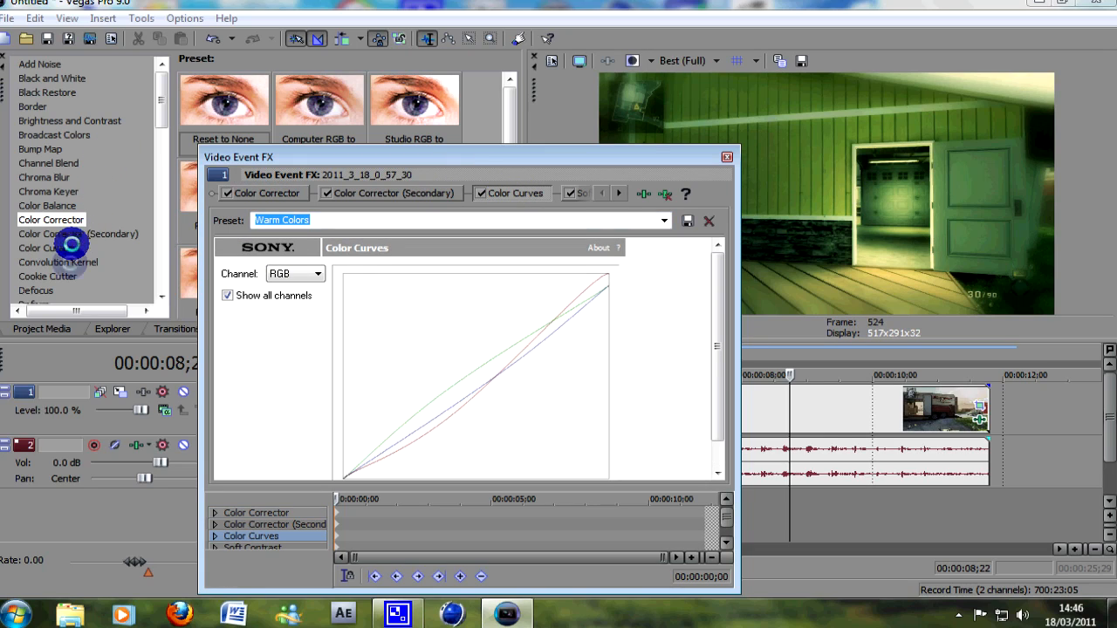
pyautogui.click(46, 247)
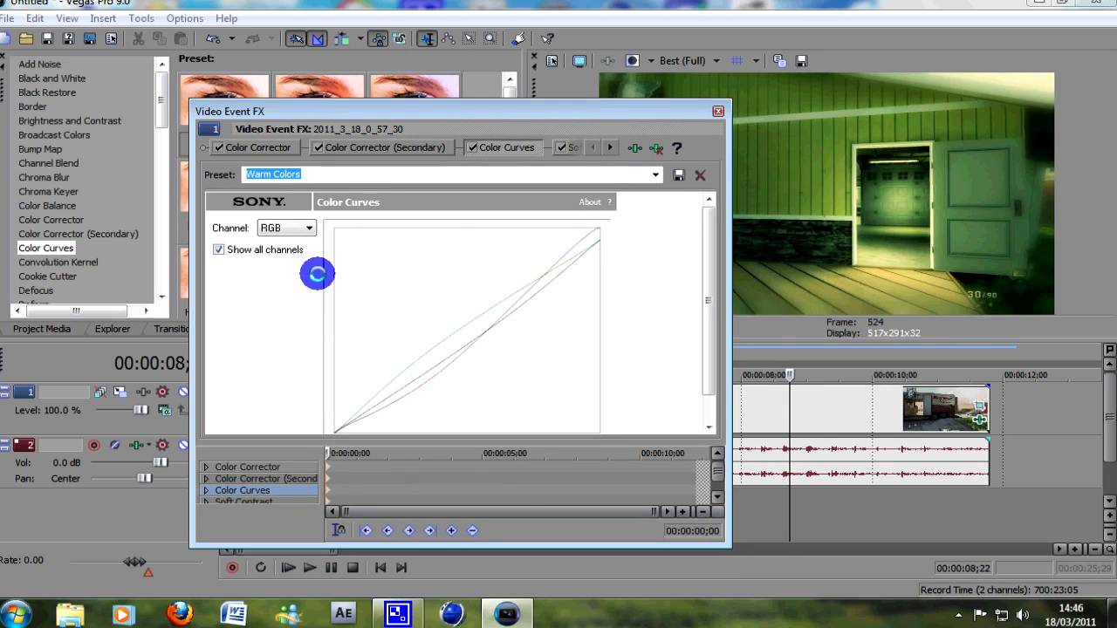
pyautogui.click(310, 228)
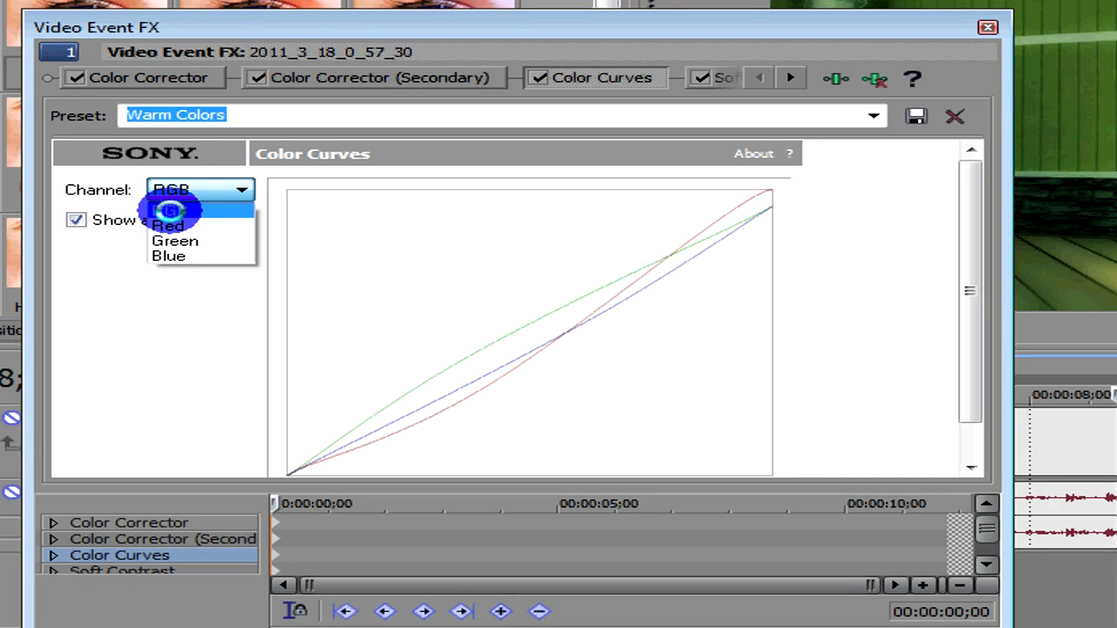
pyautogui.moveTo(175, 256)
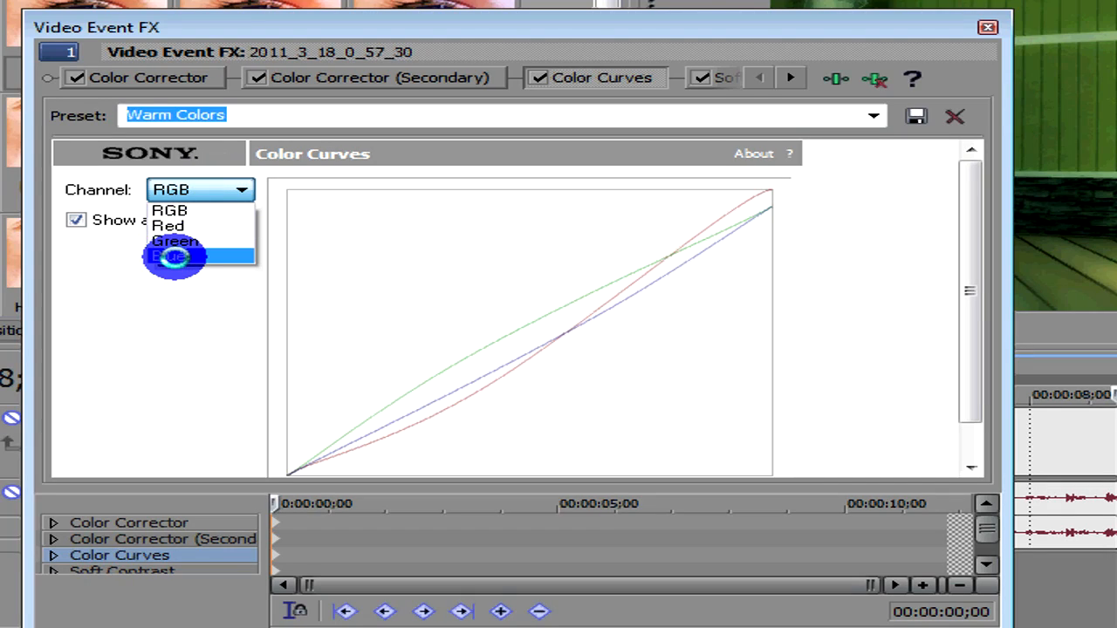
pyautogui.moveTo(175, 225)
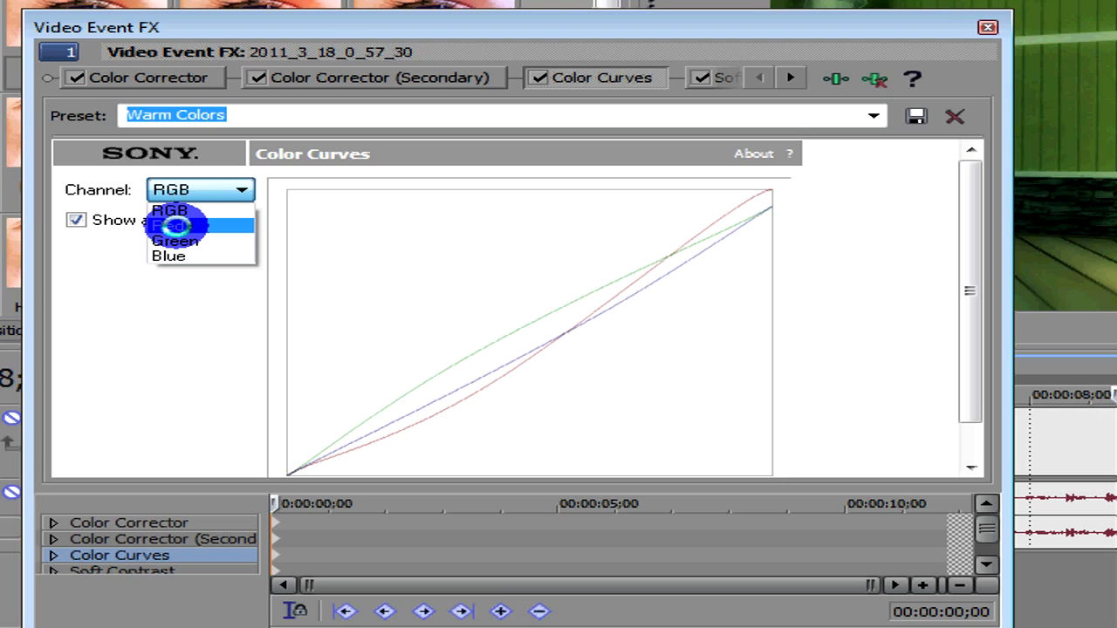
pyautogui.click(171, 225)
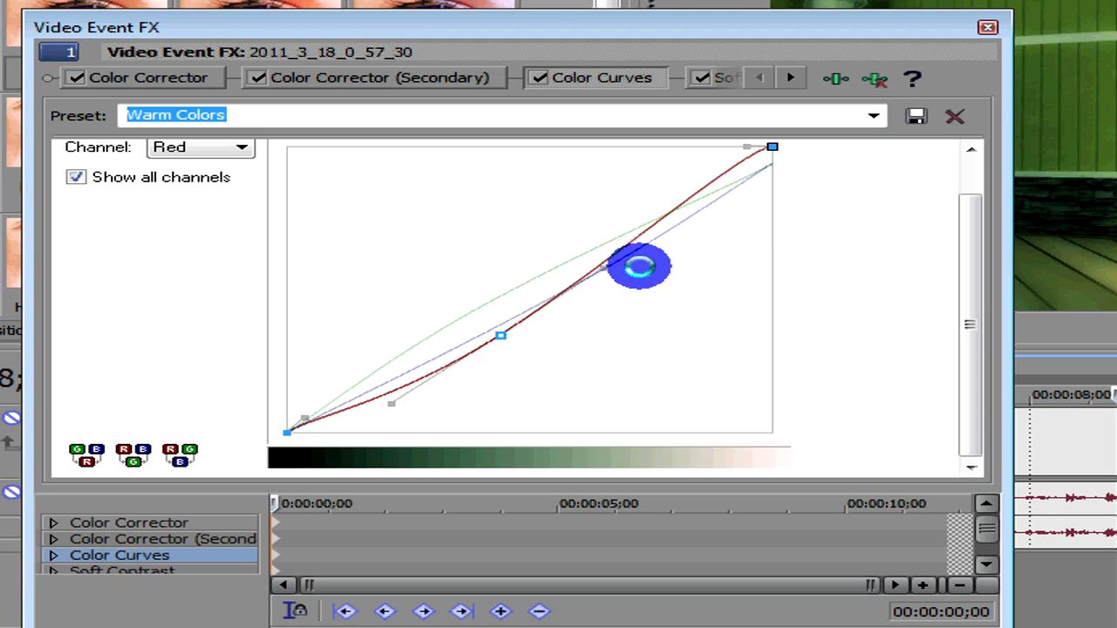
pyautogui.moveTo(642, 266); pyautogui.dragTo(294, 428)
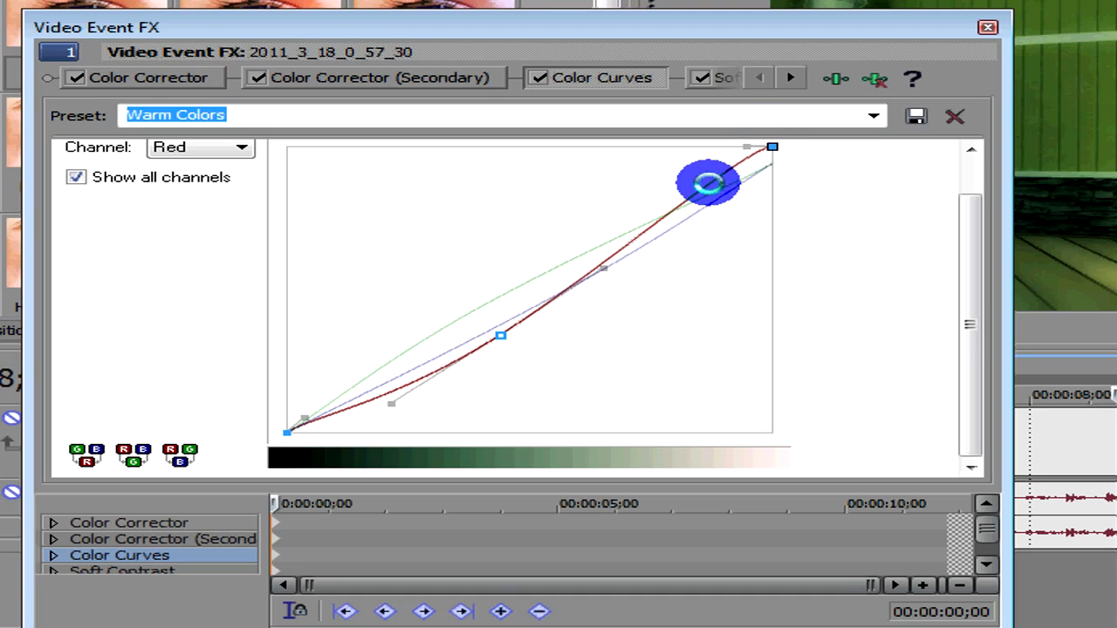
pyautogui.moveTo(707, 183); pyautogui.dragTo(423, 375)
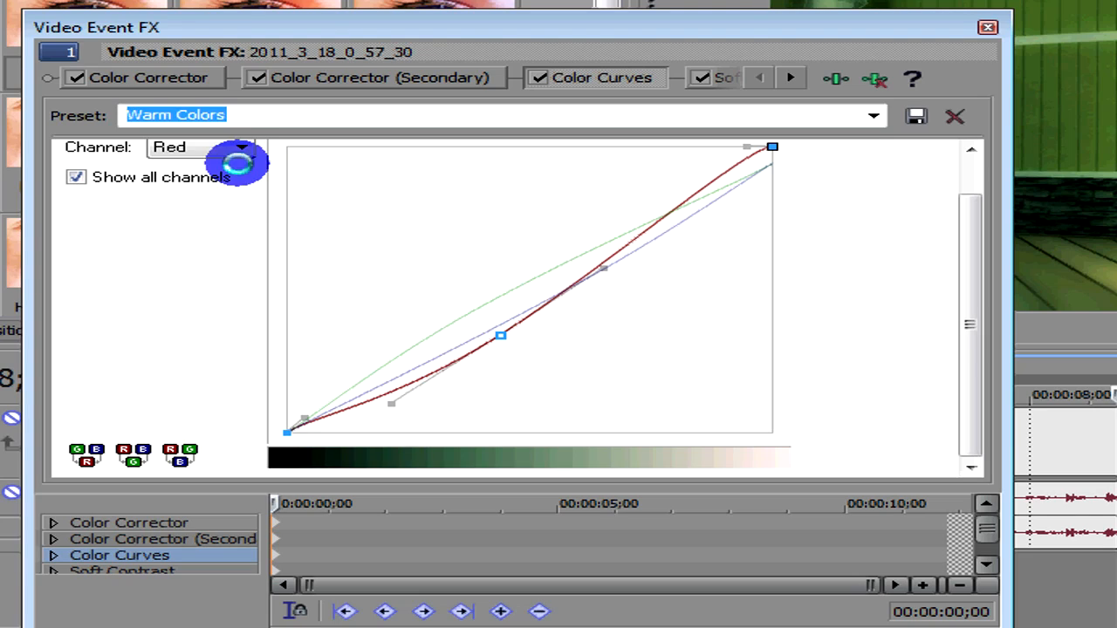
# Switch through the Green and Blue channels and fine-tune the blue curve's midpoint
pyautogui.click(241, 147)
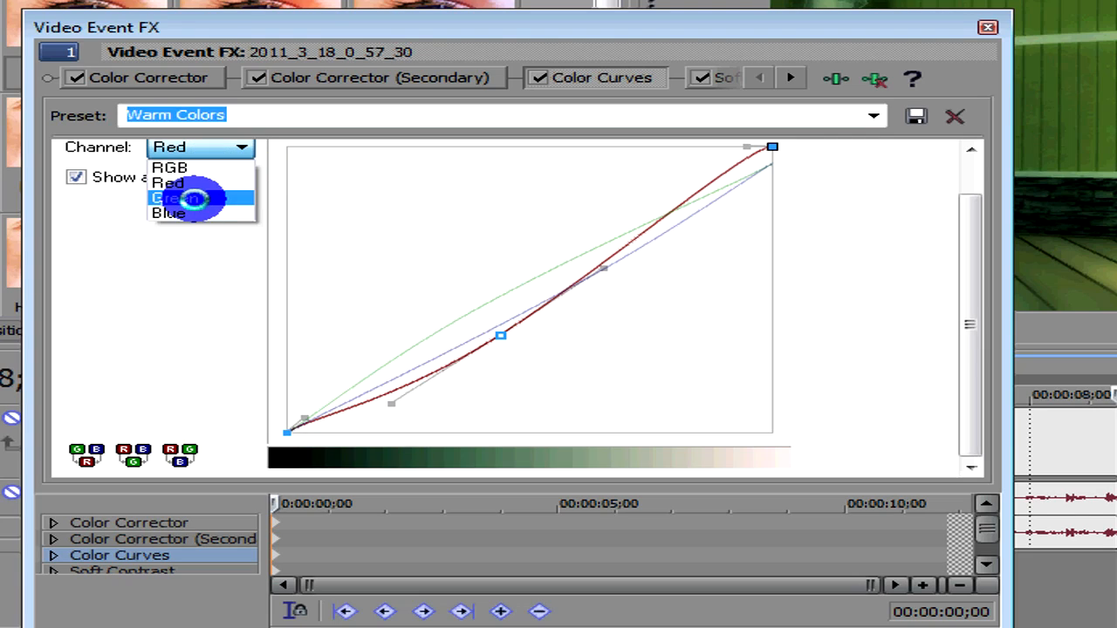
pyautogui.click(173, 198)
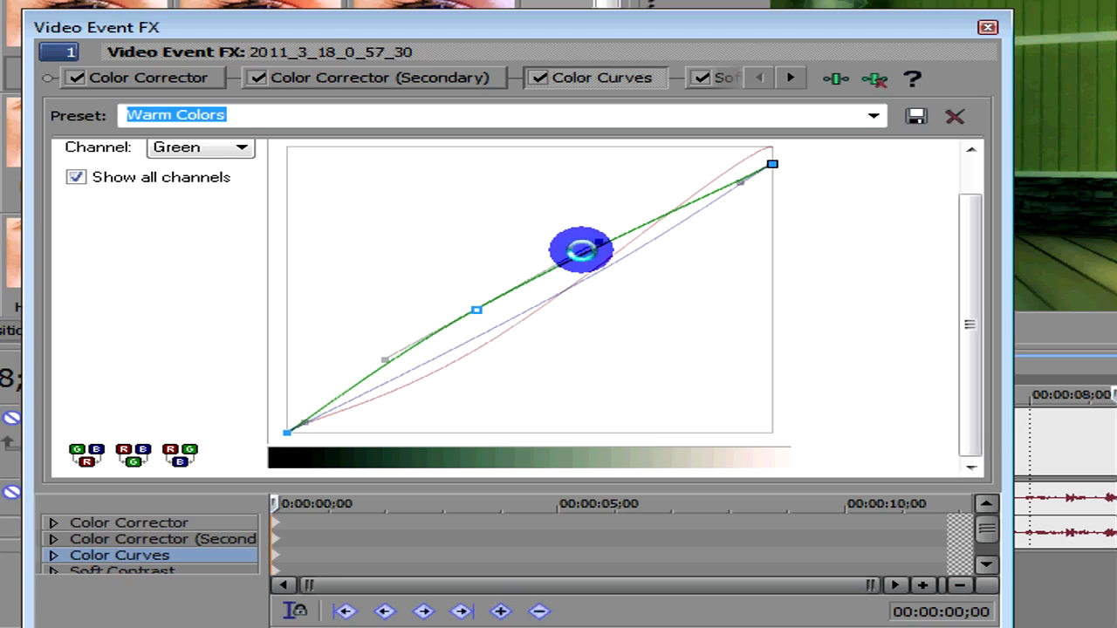
pyautogui.click(241, 147)
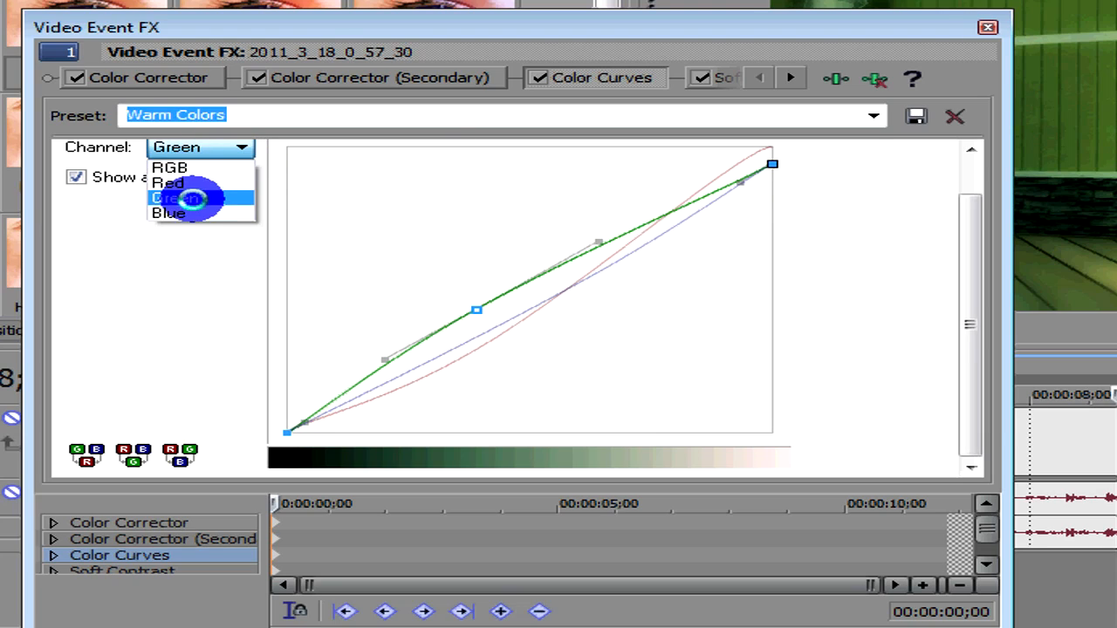
pyautogui.click(169, 213)
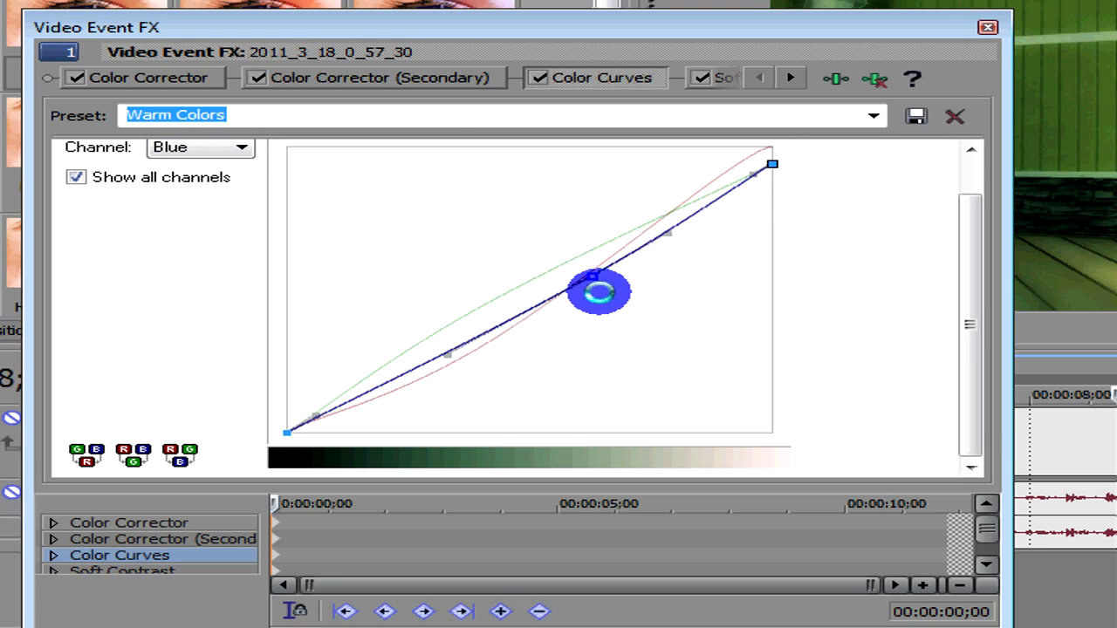
pyautogui.moveTo(597, 292); pyautogui.dragTo(595, 270)
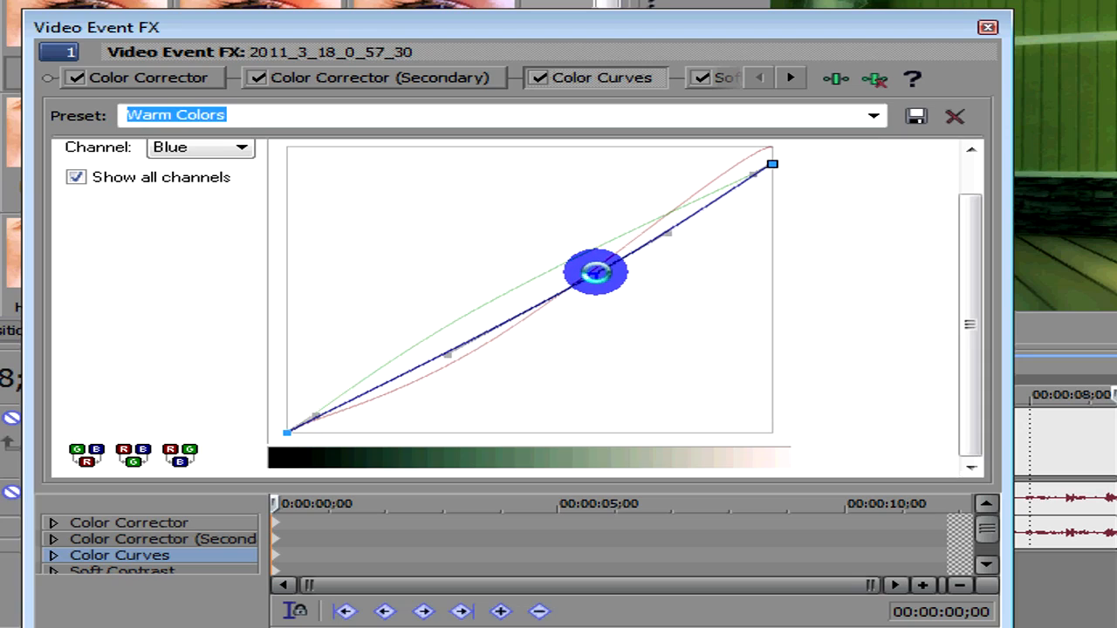
pyautogui.moveTo(596, 270); pyautogui.dragTo(605, 286)
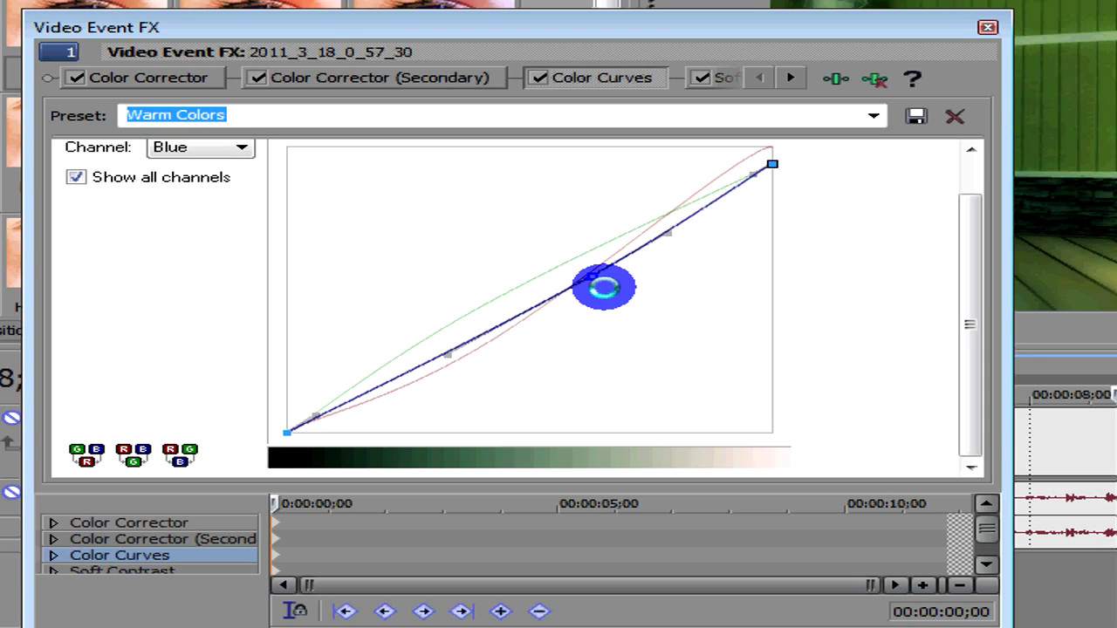
pyautogui.moveTo(604, 286); pyautogui.dragTo(550, 294)
pyautogui.write('M')
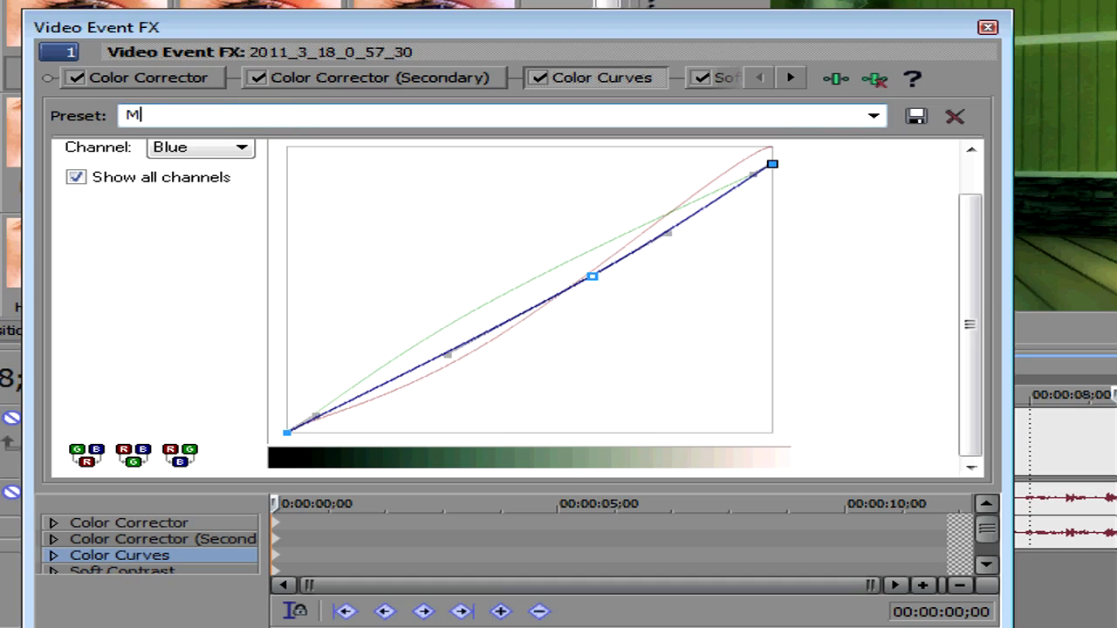
# Save the Color Curves settings as a preset named Montage Effect 1
pyautogui.write('ontage')
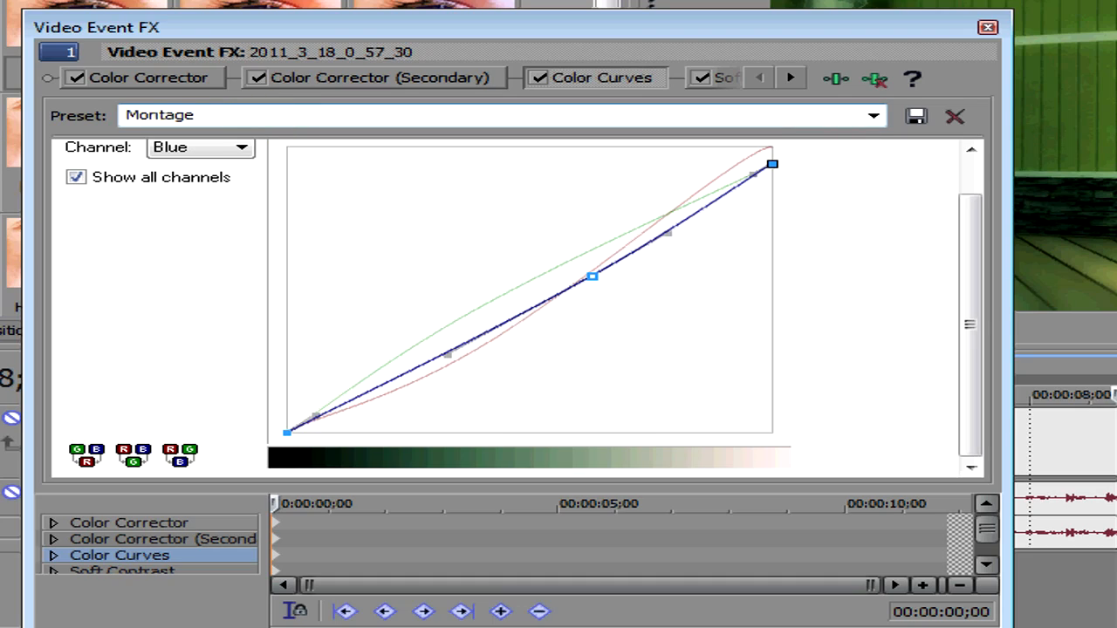
pyautogui.write('Effect 1')
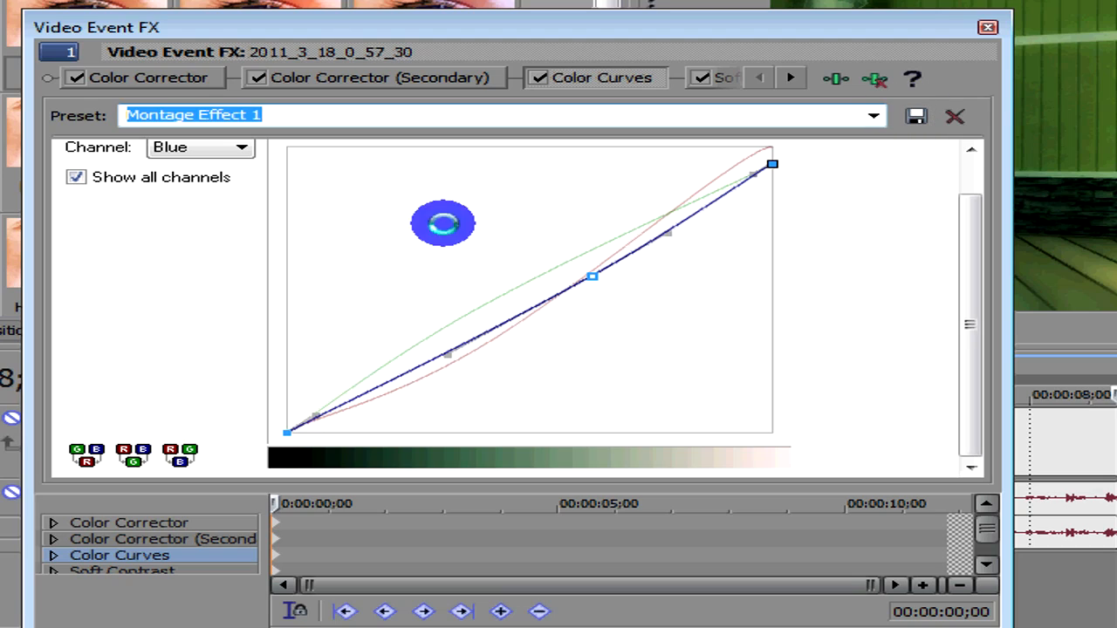
pyautogui.moveTo(687, 146)
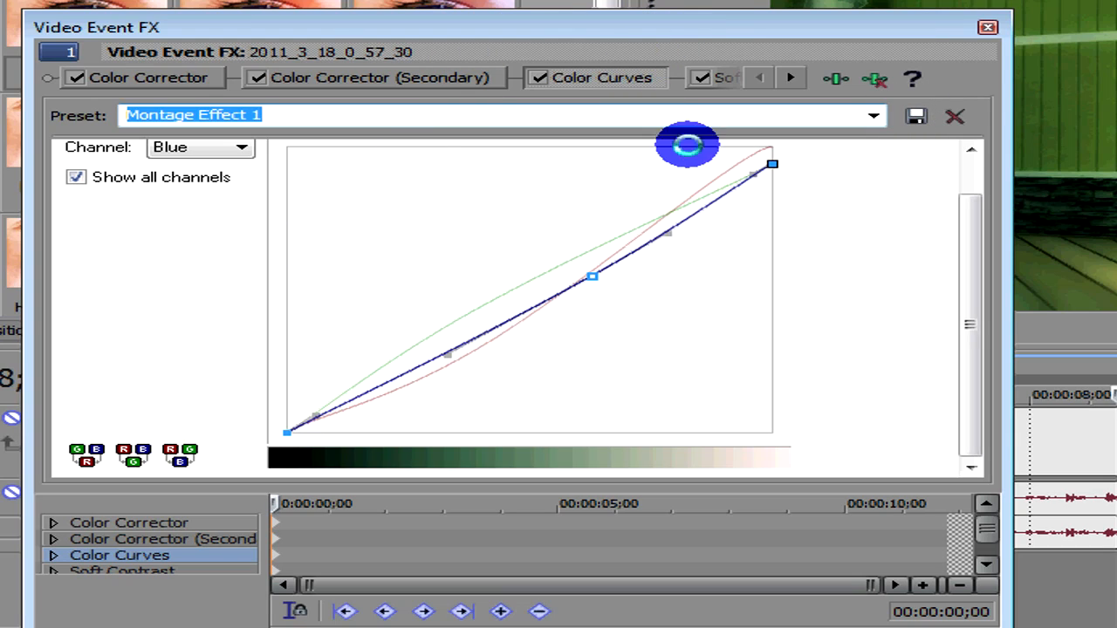
pyautogui.click(643, 78)
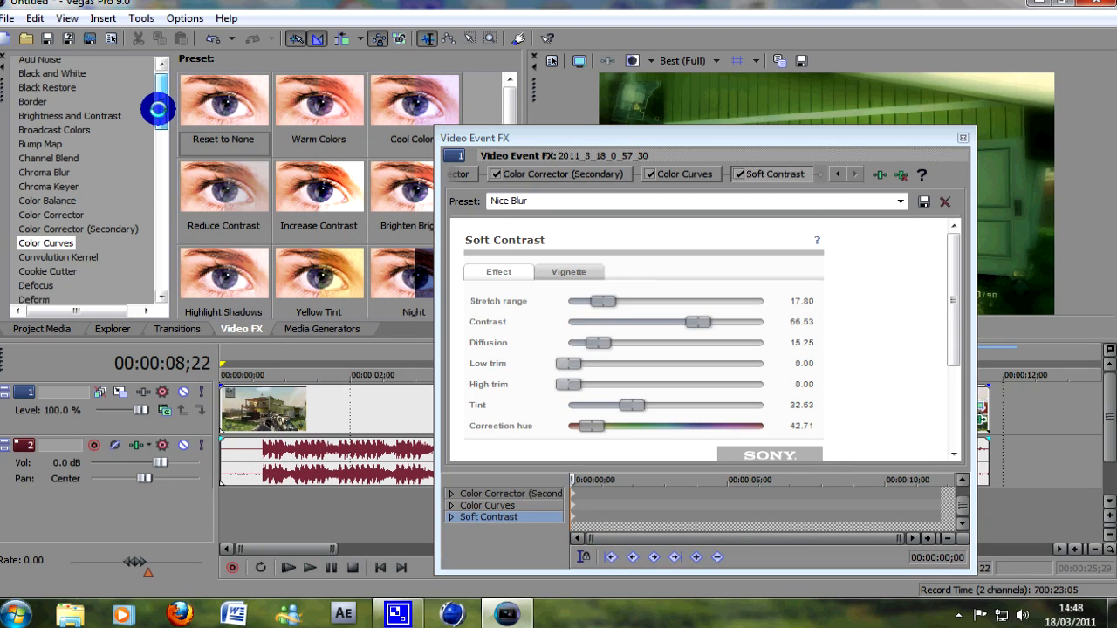
# Show the Soft Contrast effect's preset thumbnails, including Nice Blur, in the Video FX list
pyautogui.scroll(-3)
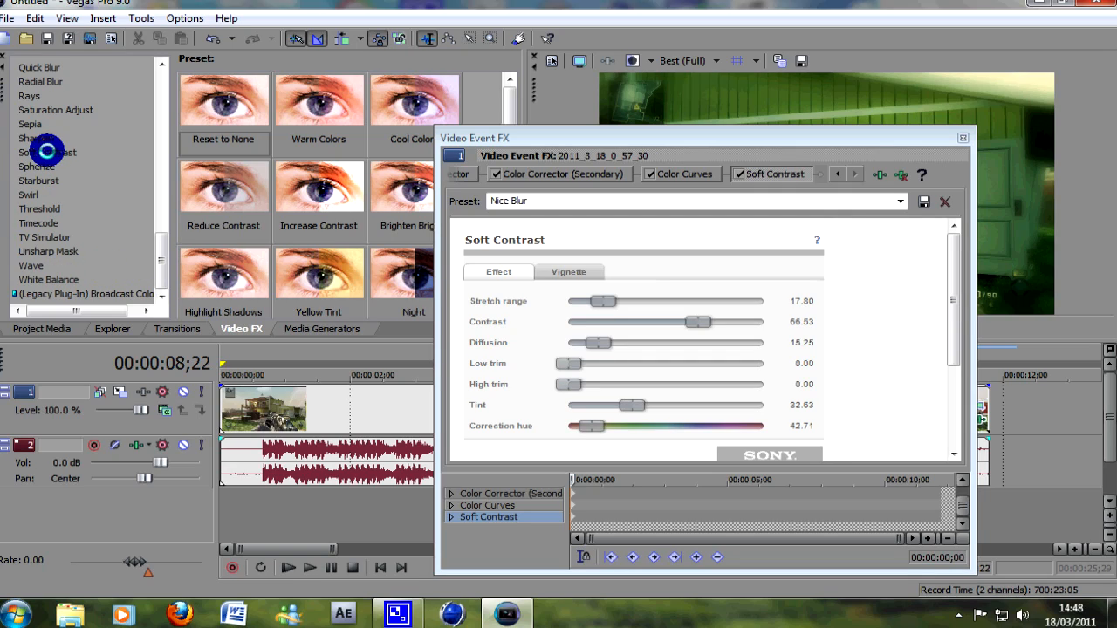
pyautogui.moveTo(135, 126)
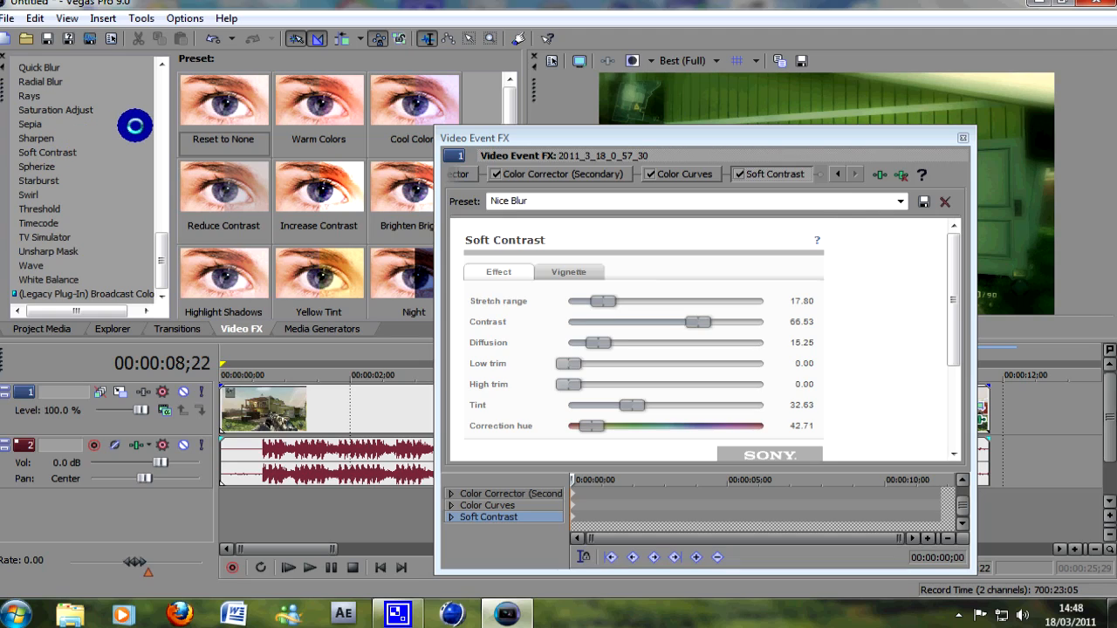
pyautogui.click(48, 152)
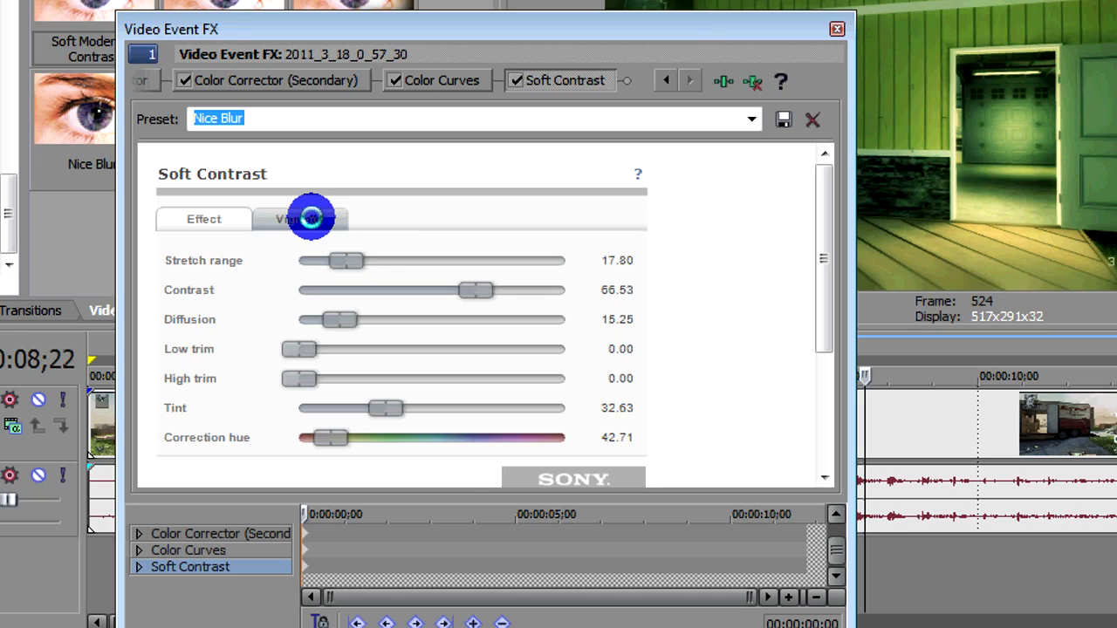
# Review the Soft Contrast Vignette settings: blurred exterior, strength 74, rectangle shape
pyautogui.click(299, 219)
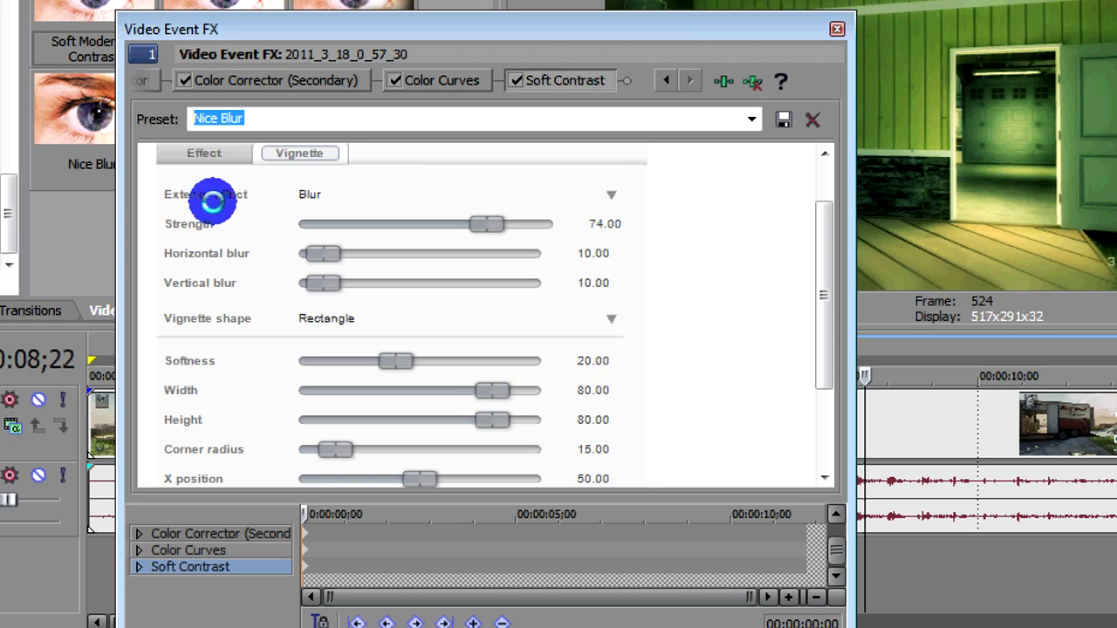
pyautogui.moveTo(192, 253)
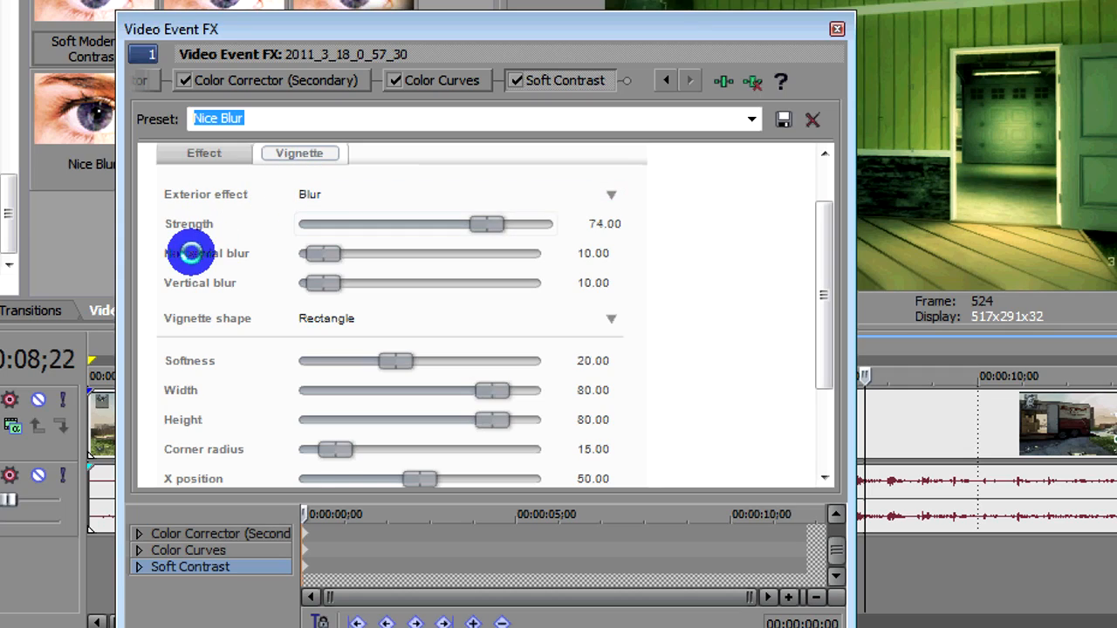
pyautogui.moveTo(623, 234)
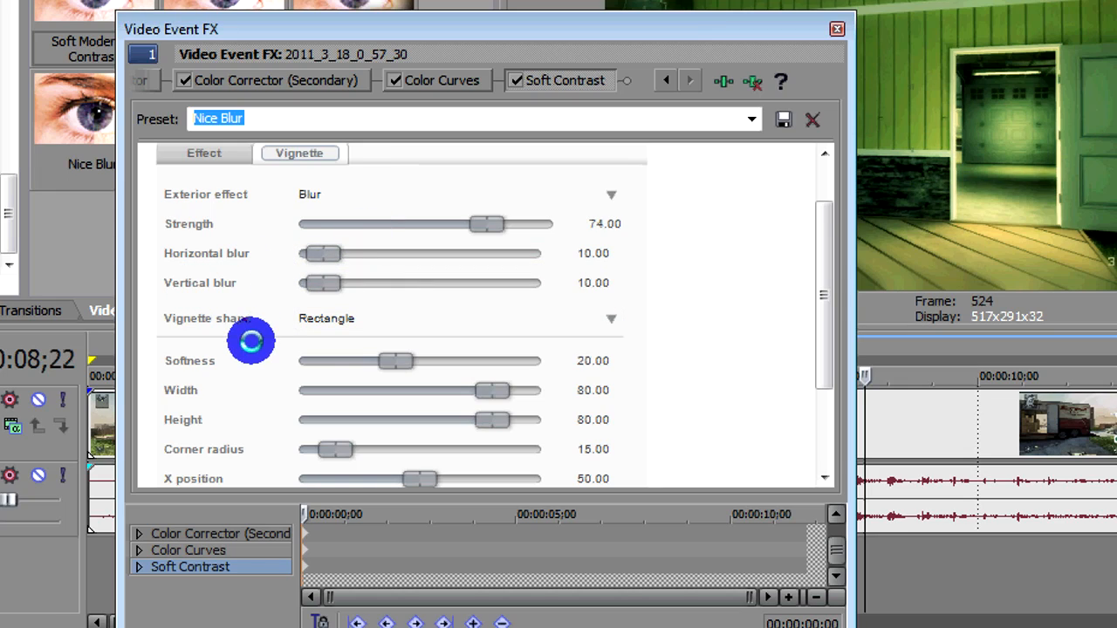
pyautogui.scroll(-3)
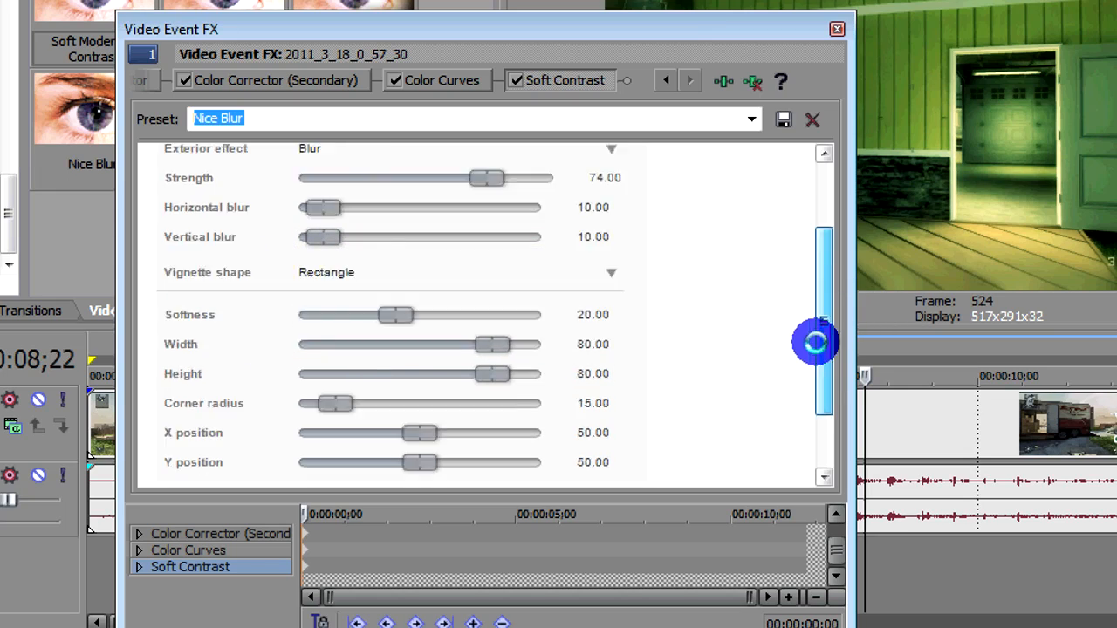
pyautogui.scroll(-3)
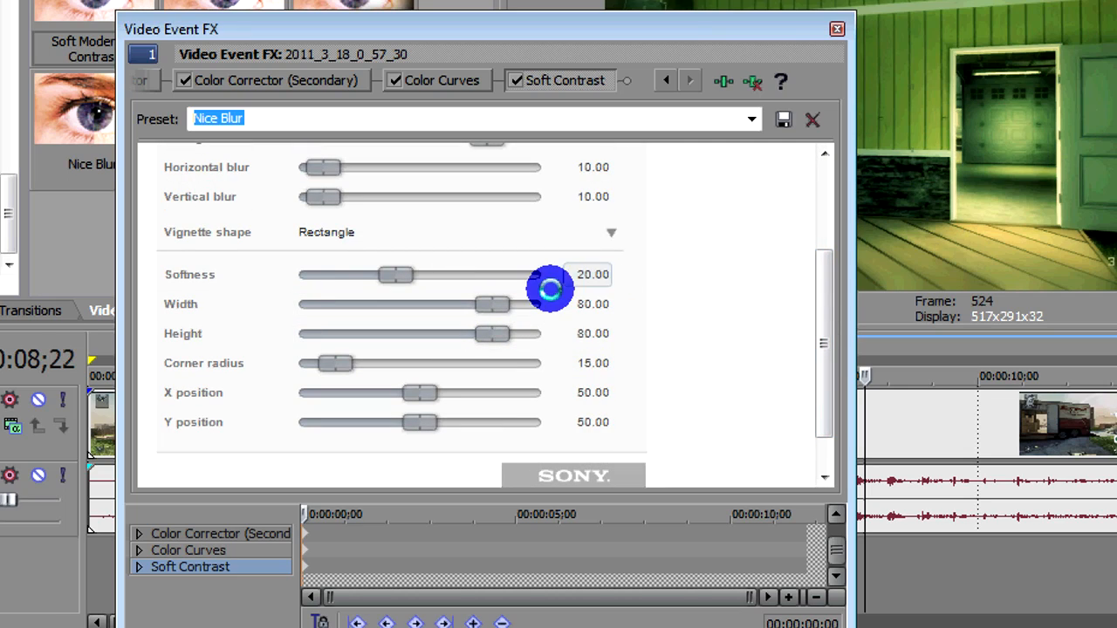
pyautogui.moveTo(589, 363)
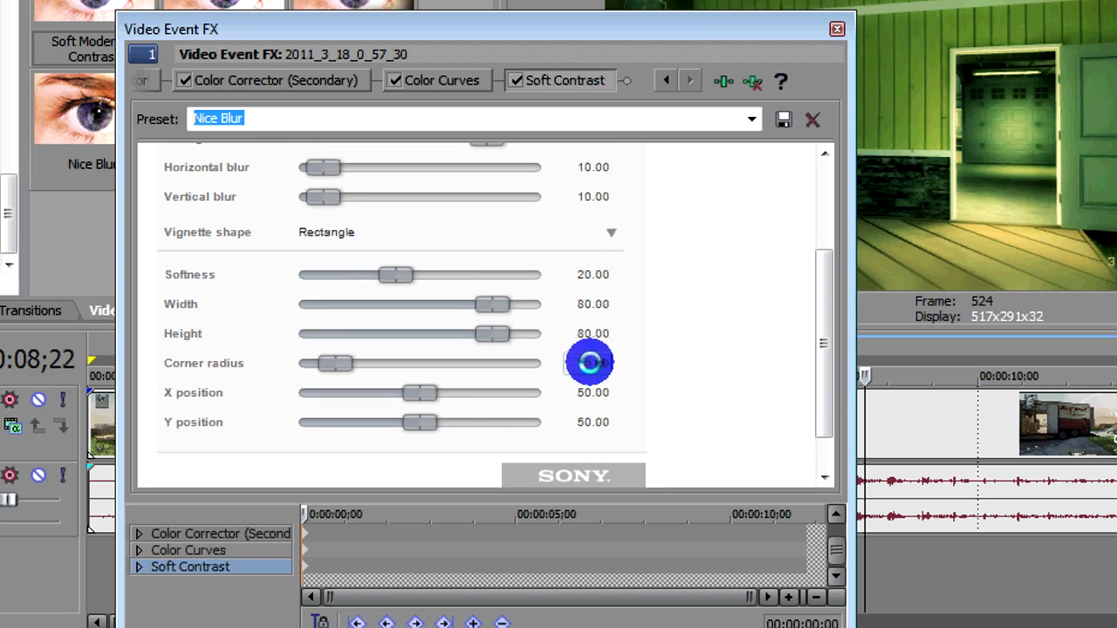
pyautogui.moveTo(589, 363); pyautogui.dragTo(377, 378)
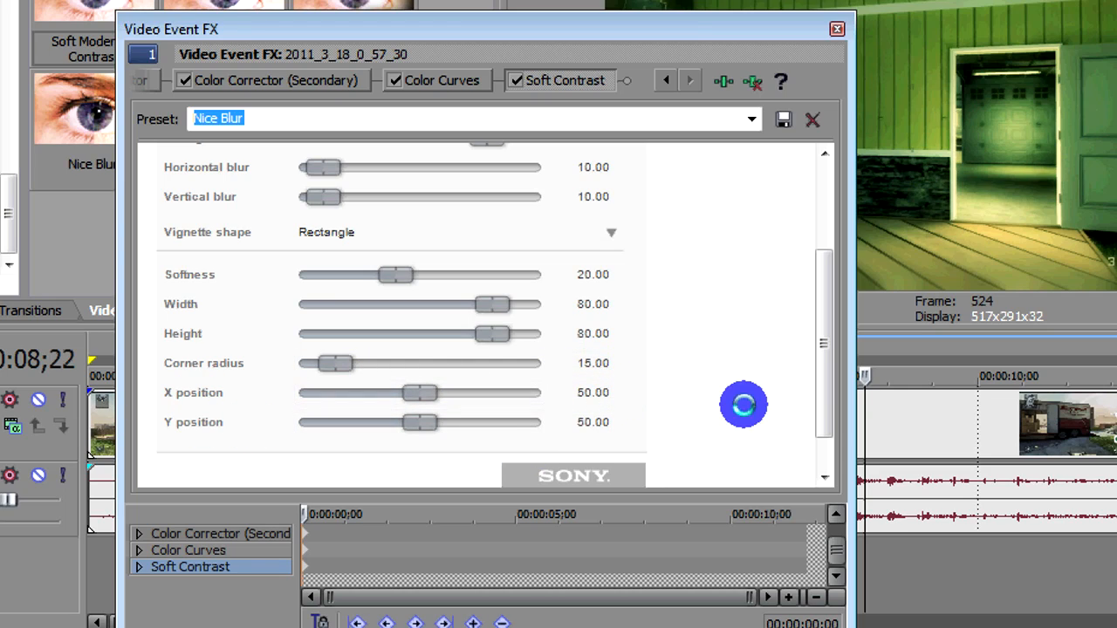
pyautogui.scroll(3)
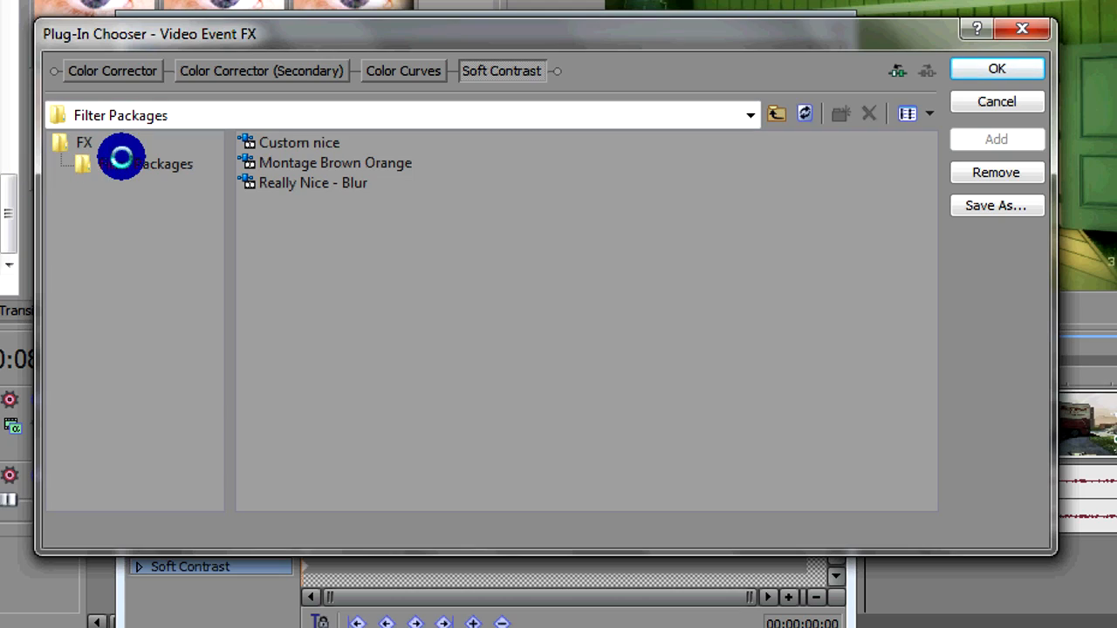
# Start Save As in Filter Packages, cancel the package-naming prompt and close the chooser
pyautogui.click(145, 163)
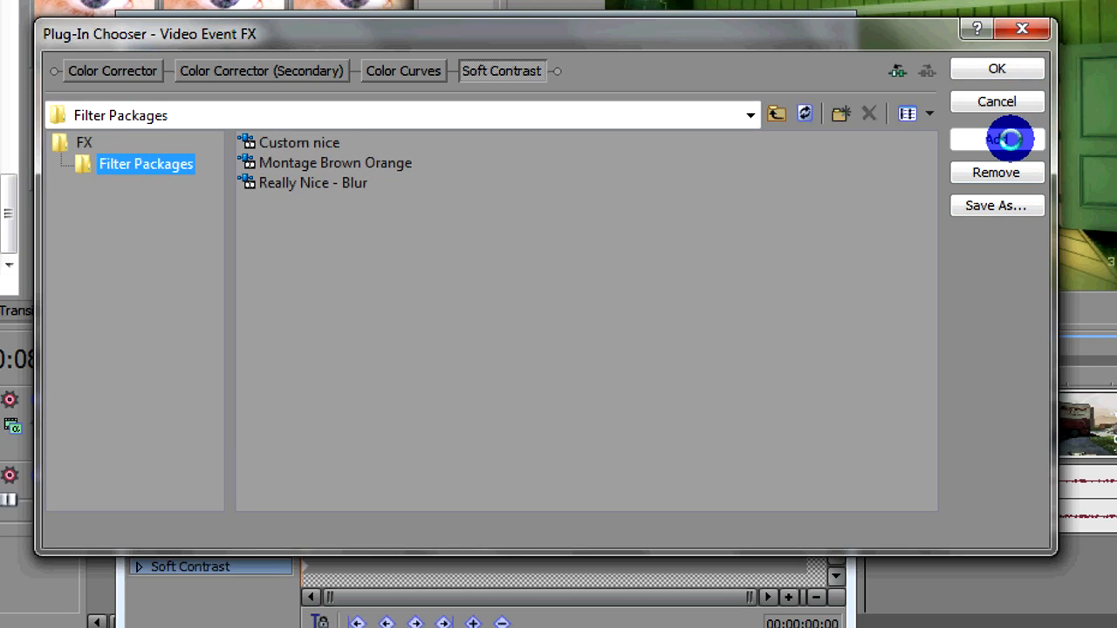
pyautogui.click(995, 205)
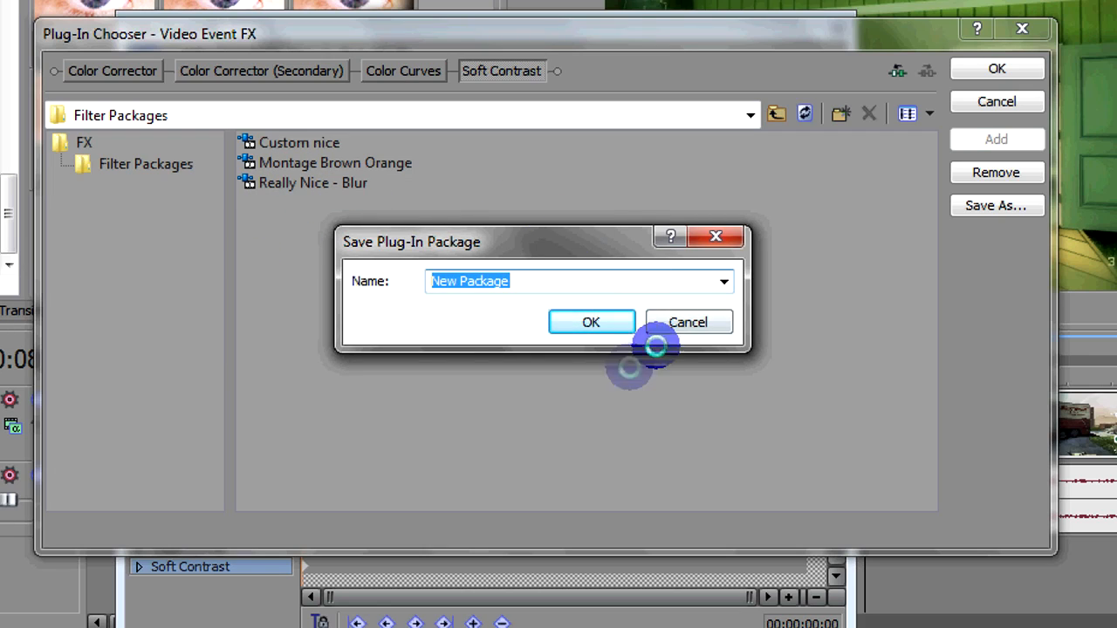
pyautogui.moveTo(754, 253)
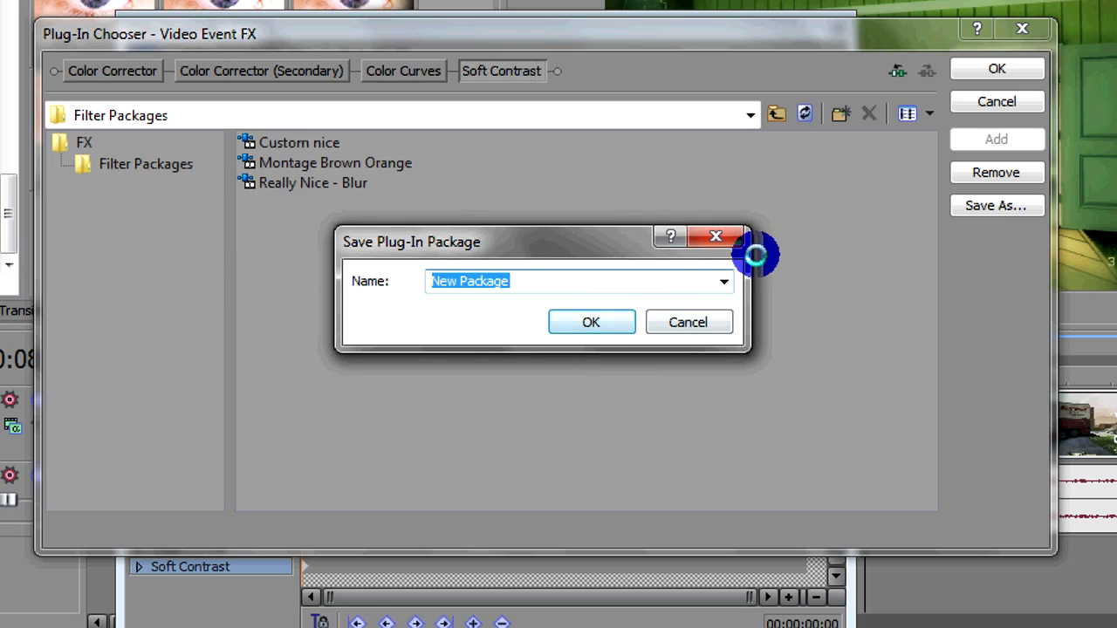
pyautogui.click(688, 322)
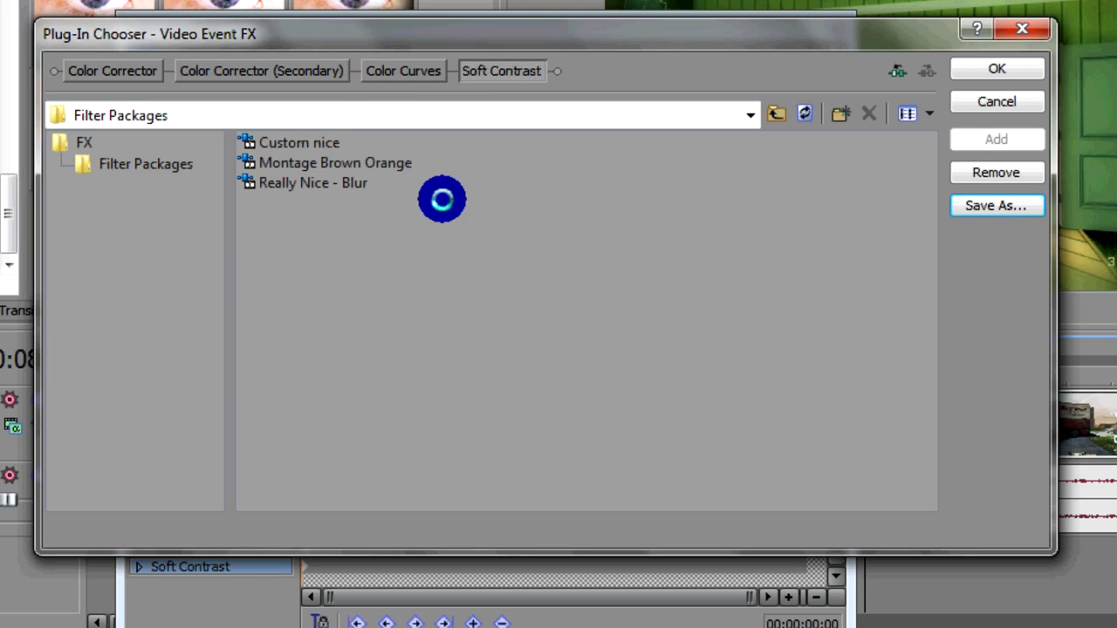
pyautogui.click(995, 68)
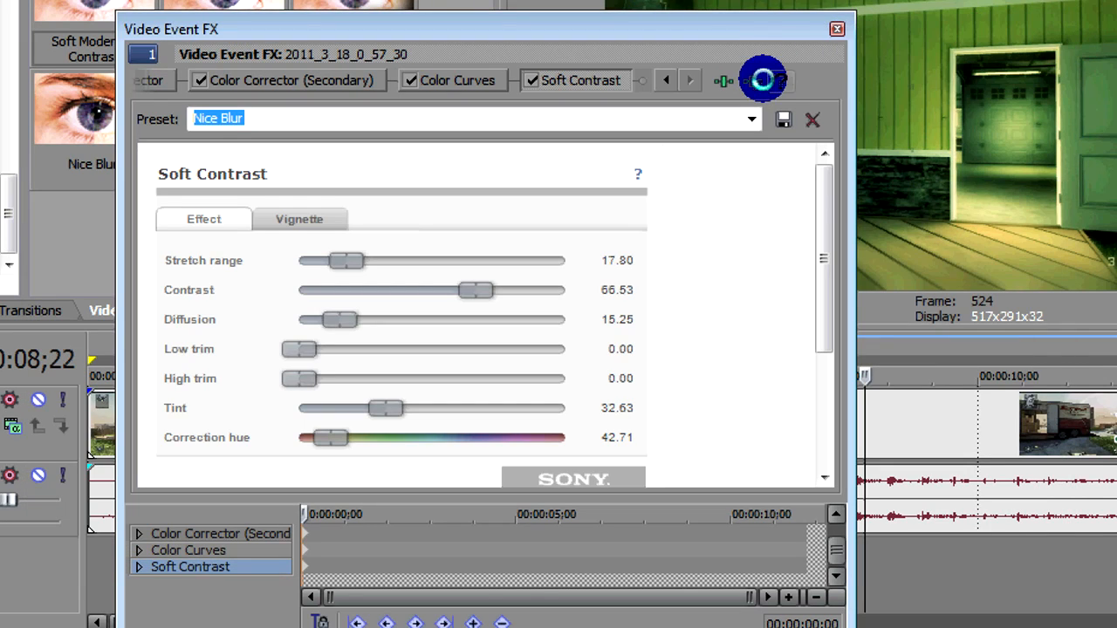
# Apply the Really Nice - Blur filter package to the other clip and close Video Event FX
pyautogui.click(835, 28)
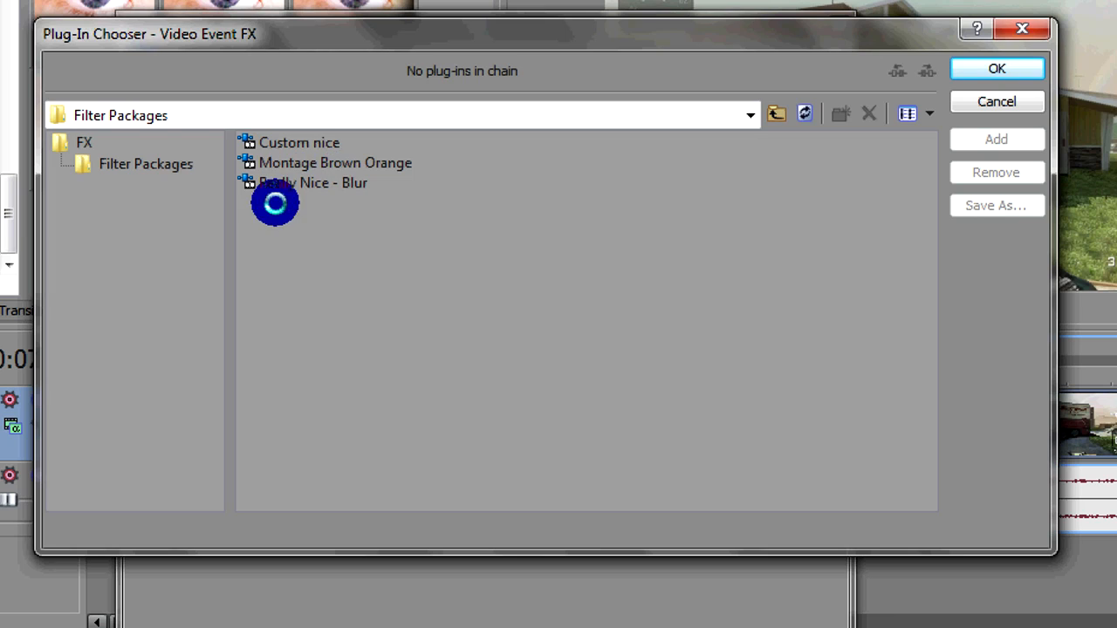
pyautogui.click(313, 182)
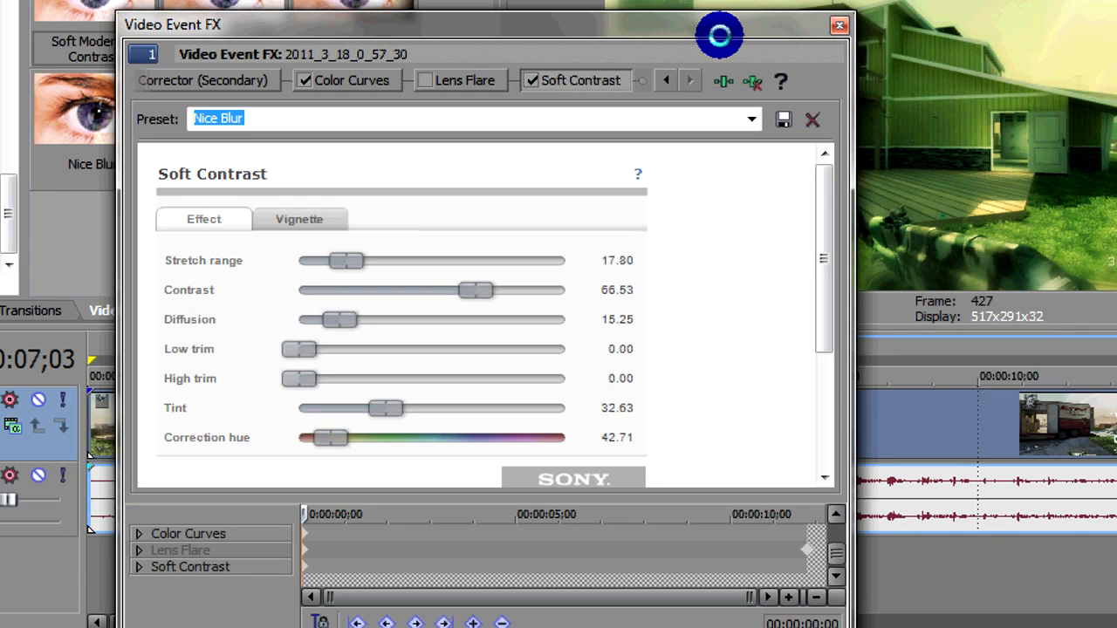
pyautogui.click(837, 24)
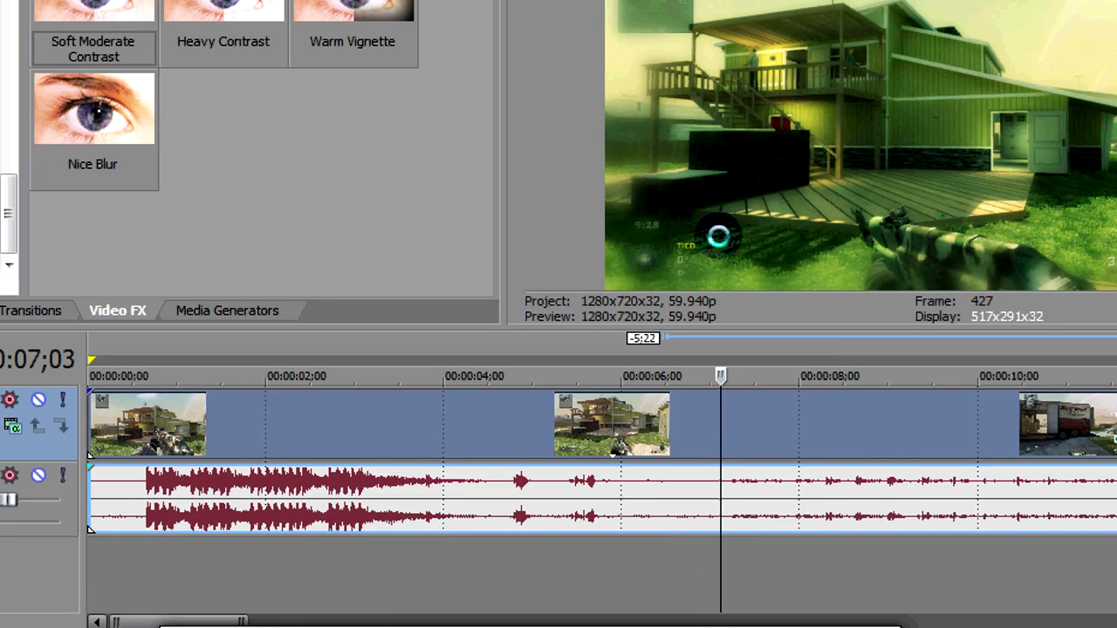